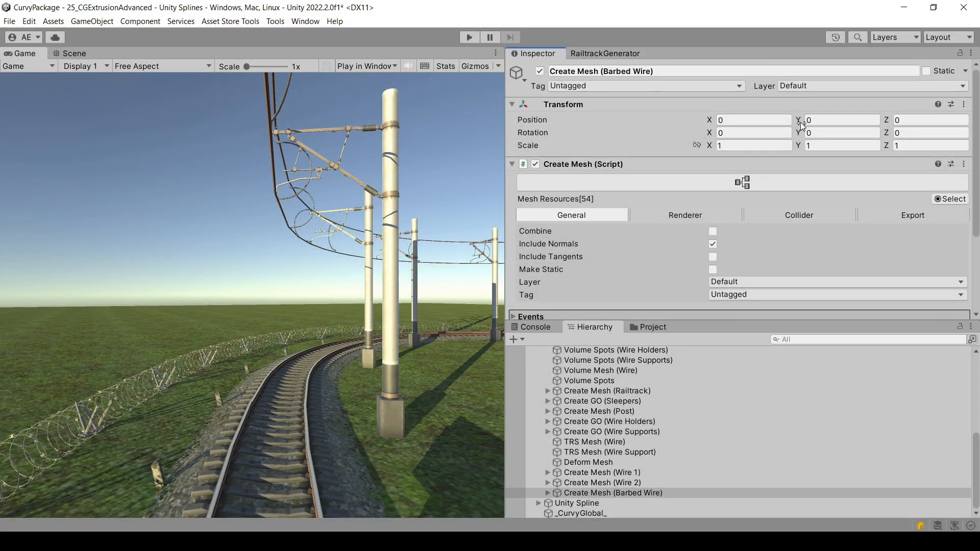
Step: Browse the ToolBuddy converter commands in the Tools menu after adjusting values 5.52 and 2.79
text(5.52)
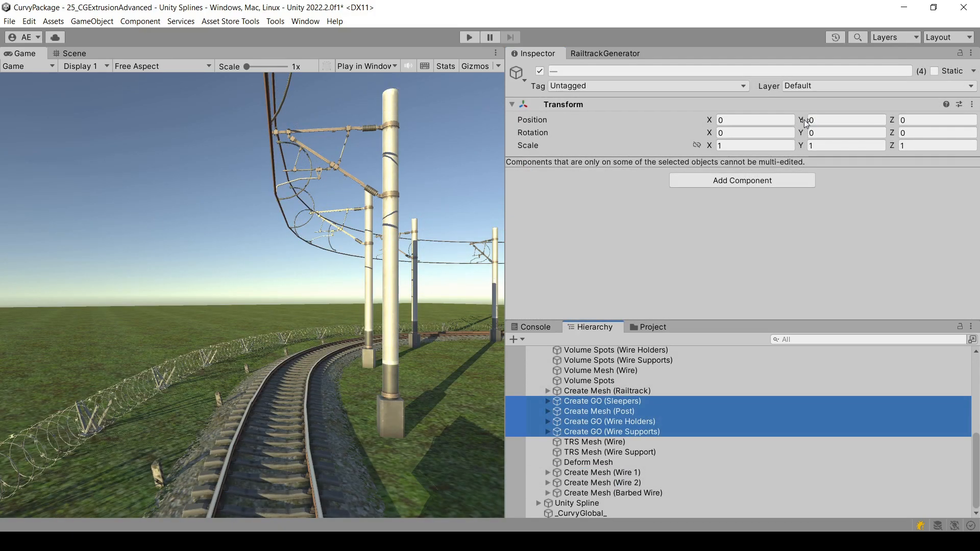
text(2.79)
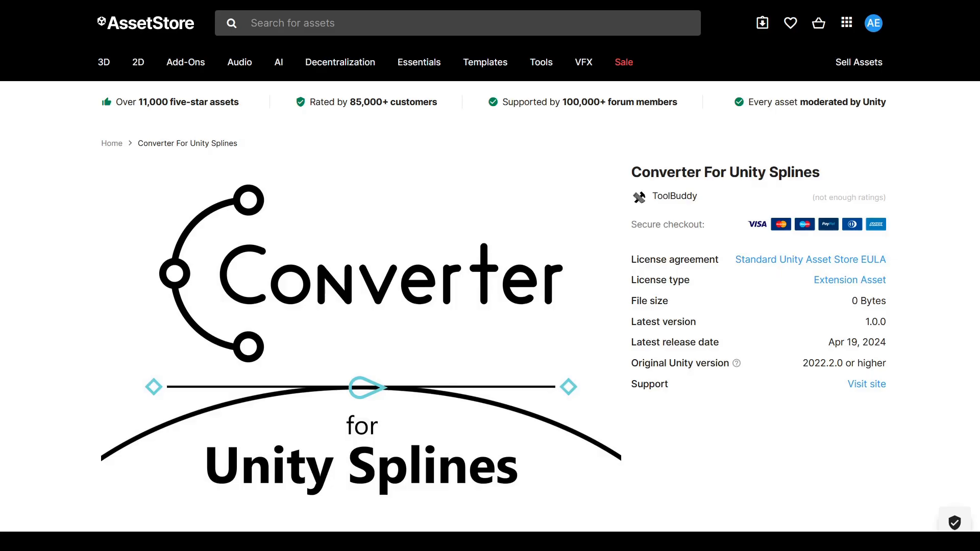
scroll(down, 3)
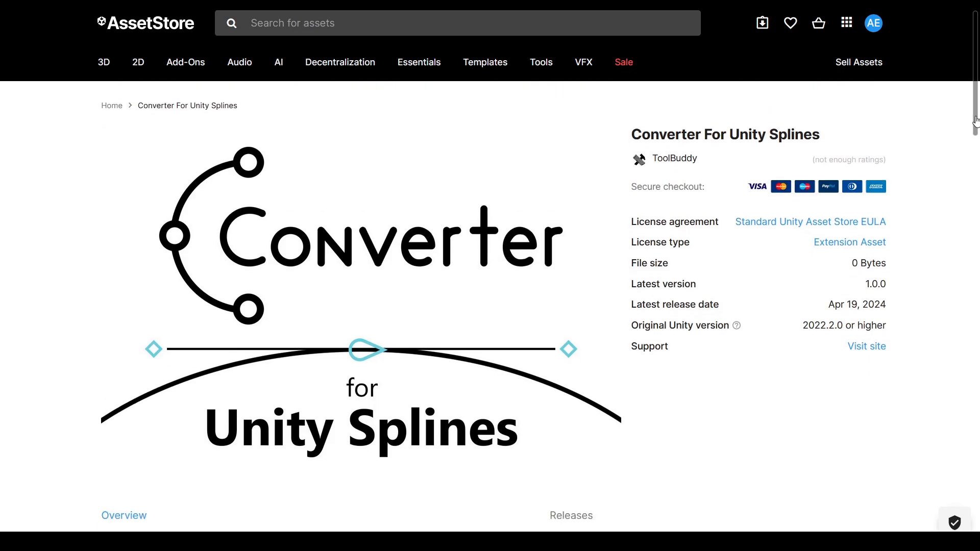
scroll(down, 3)
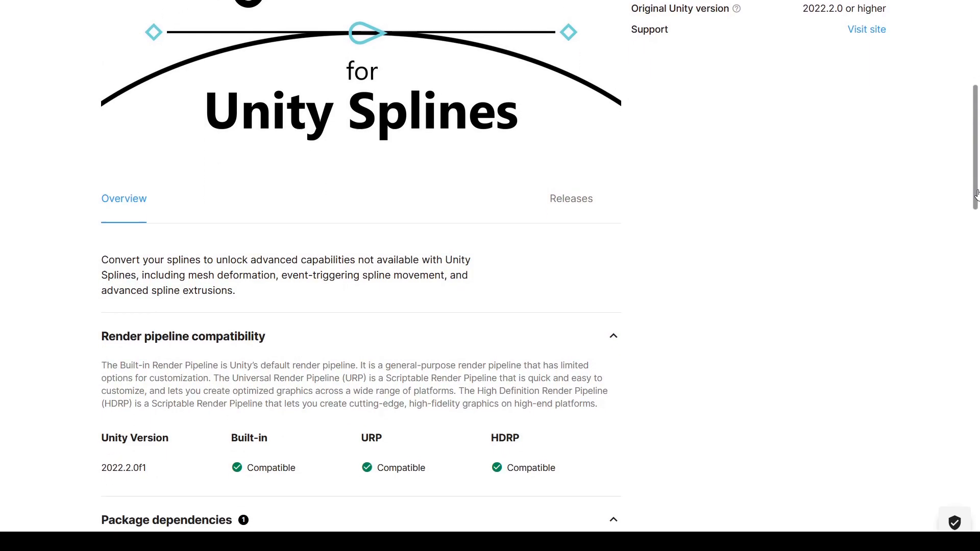
scroll(down, 3)
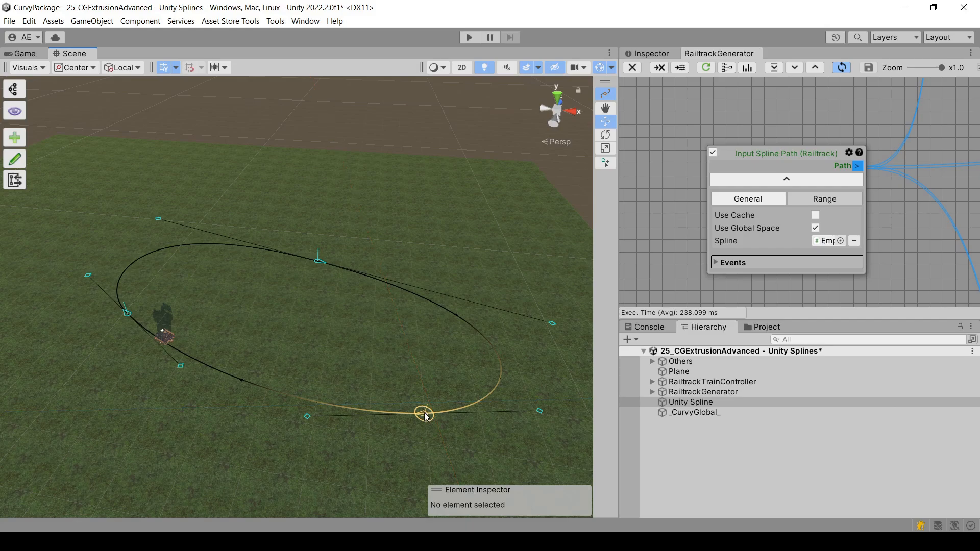
click(275, 21)
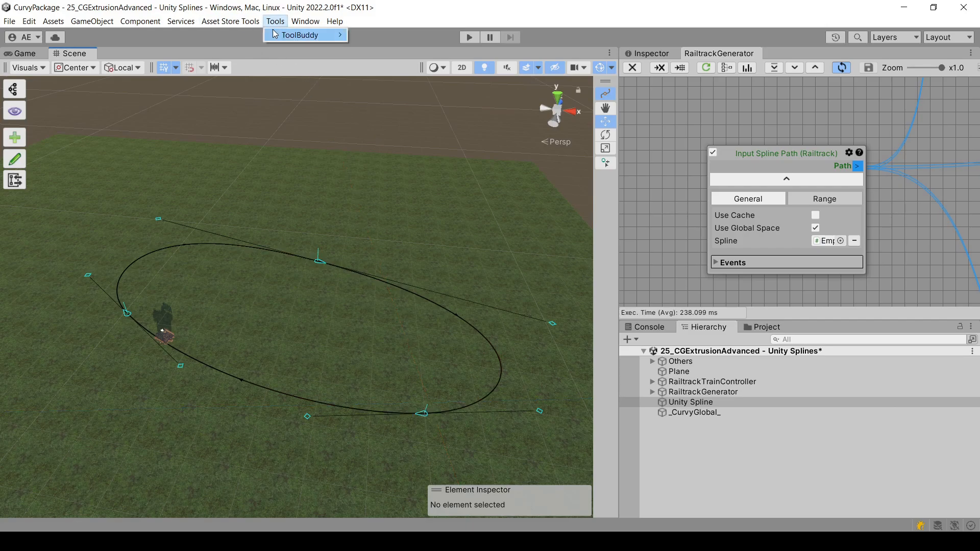
mouse_move(380, 35)
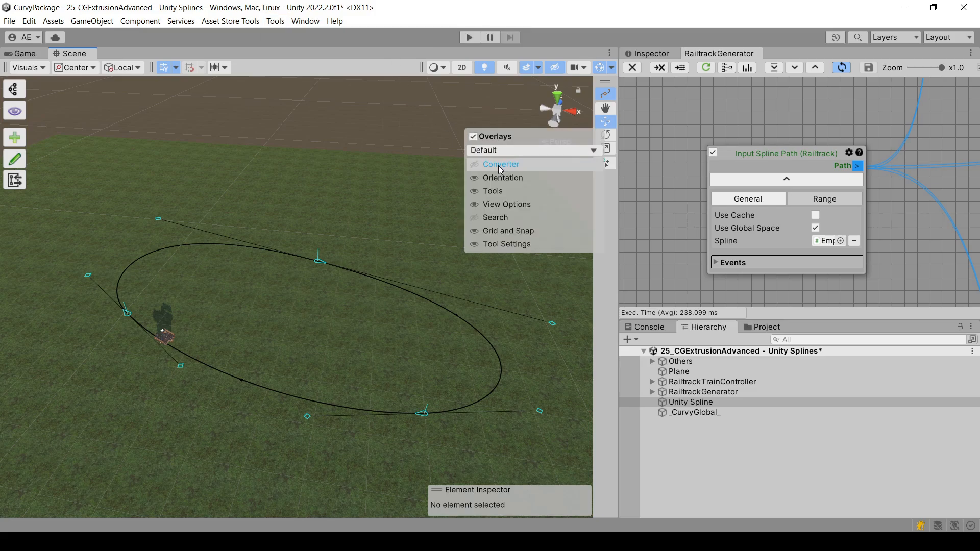
Step: Enable the Converter overlay in the Scene view, showing Convert All and Convert Selected
click(500, 164)
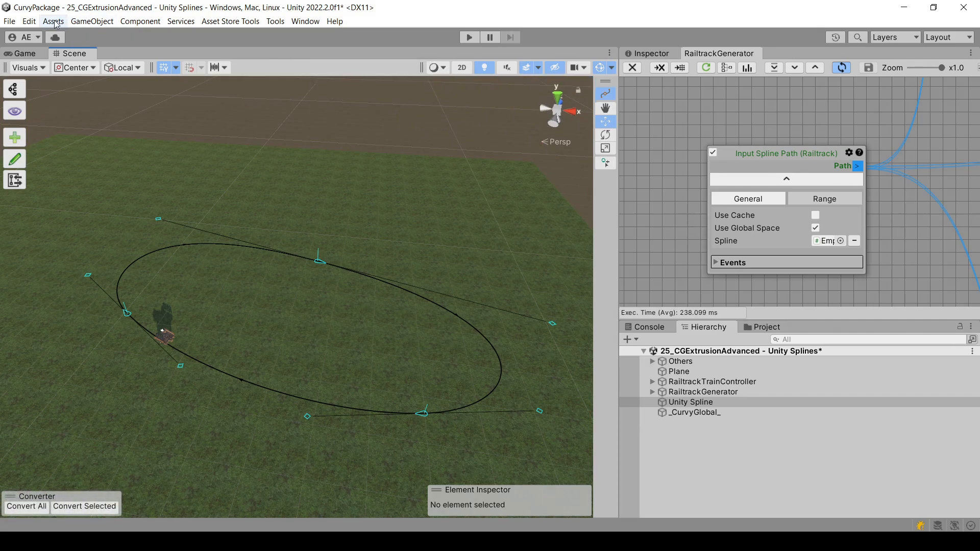
click(28, 20)
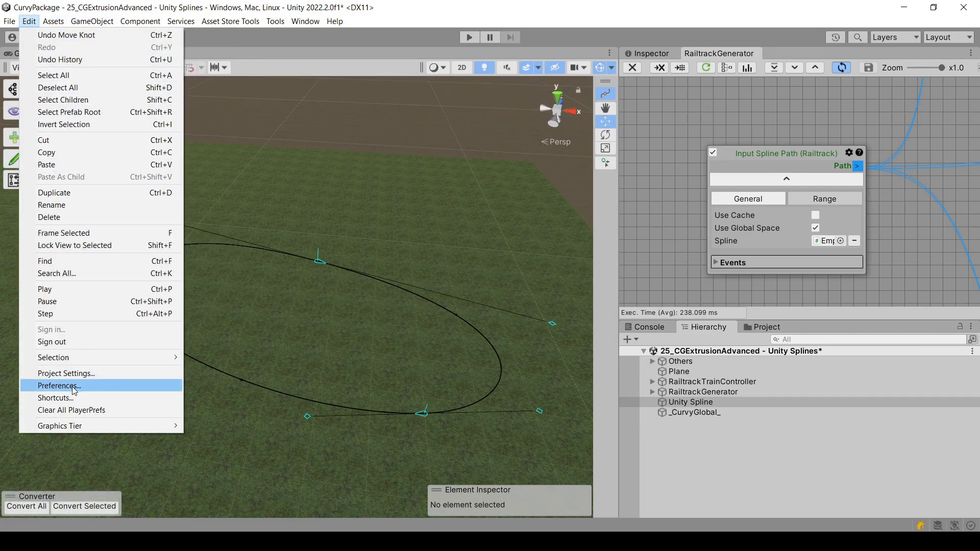
Step: View the ToolBuddy shortcuts: Convert All (Ctrl+E) and Convert Selected (Ctrl+T)
click(55, 398)
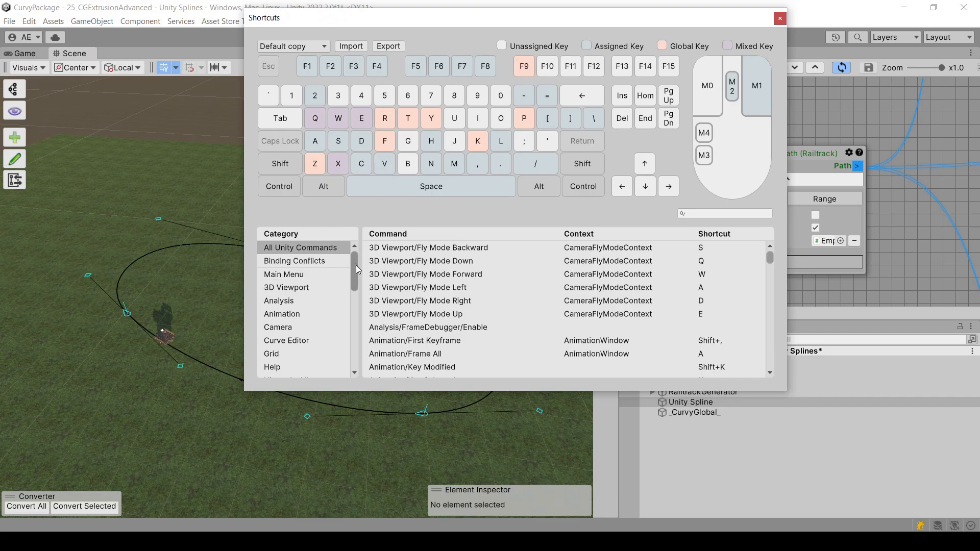
click(282, 305)
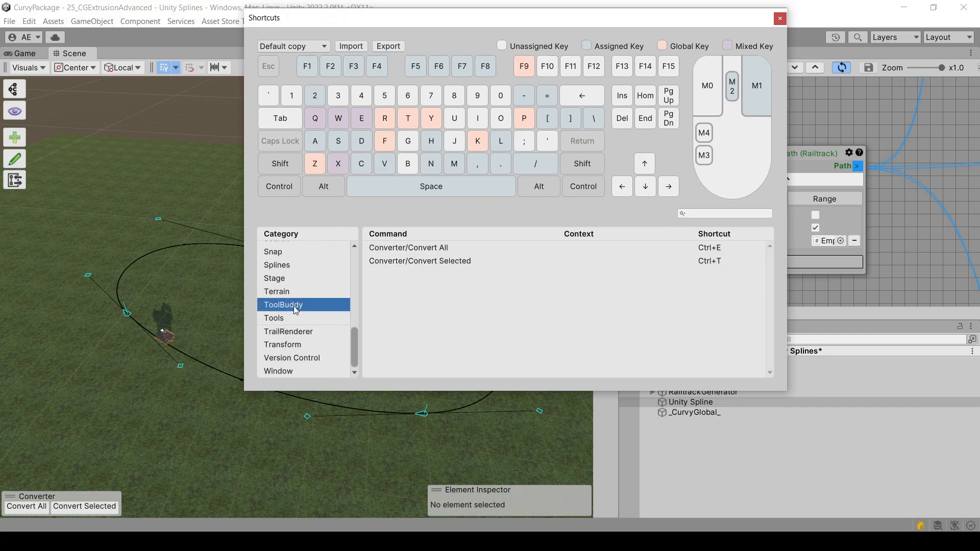
click(420, 260)
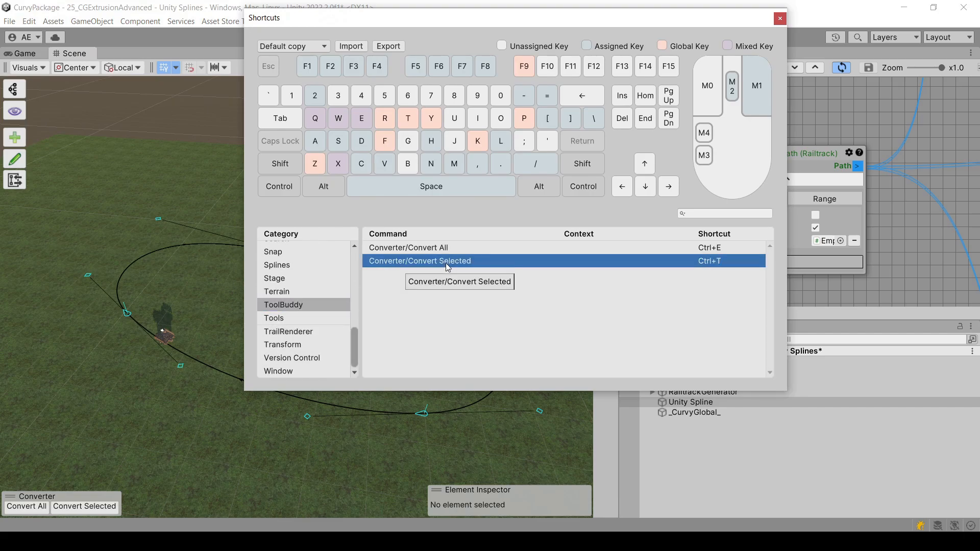
click(779, 19)
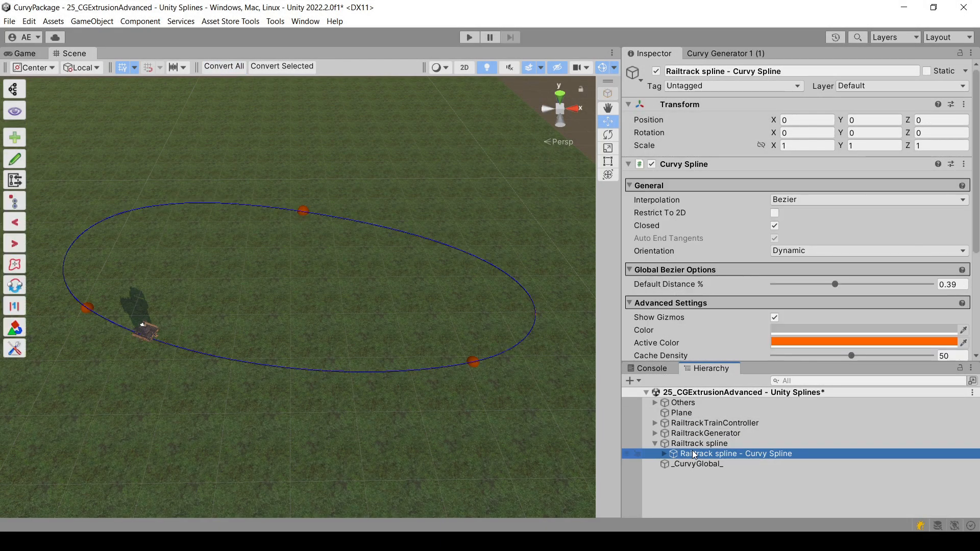
Step: Raise the converted Curvy Spline to Position Y 13.81 above the original ellipse
click(807, 119)
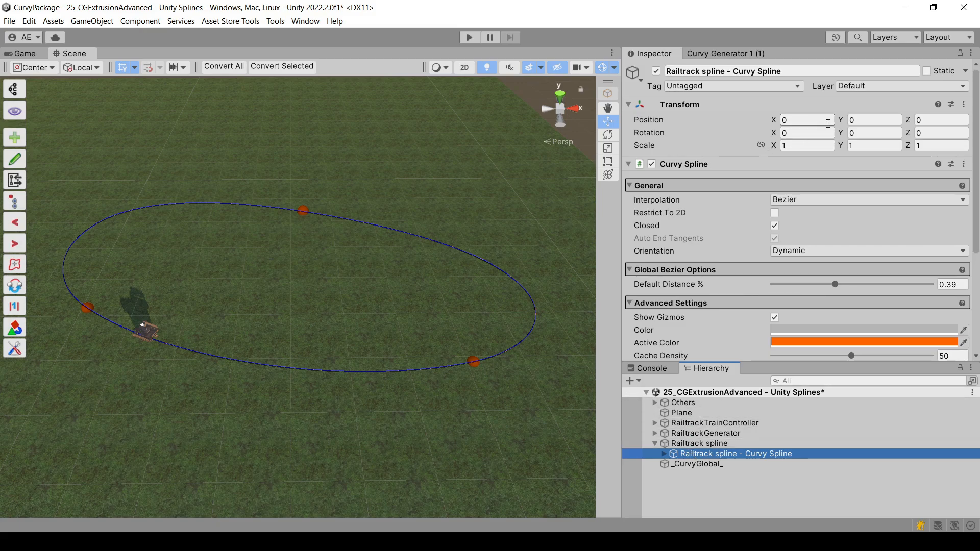
text(13.81)
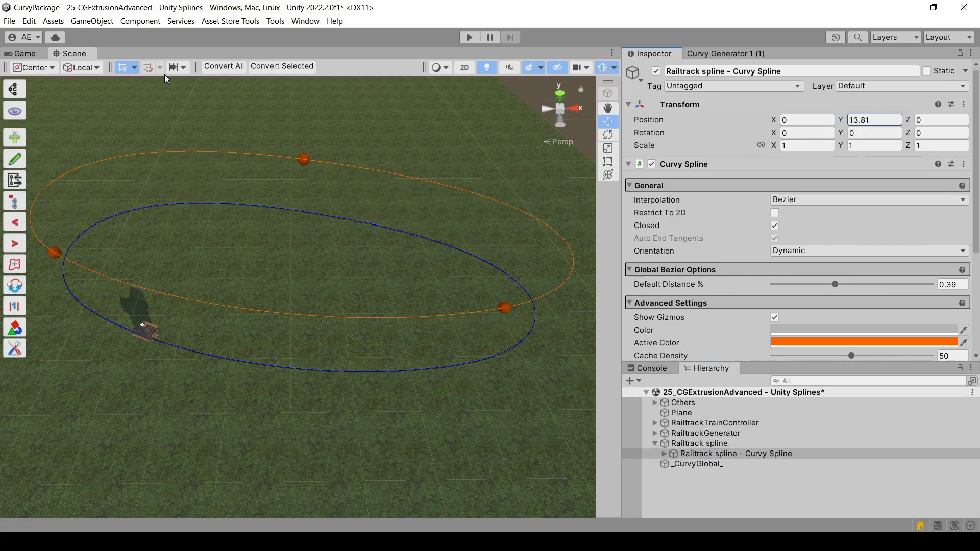
Step: Set the Curvy gizmo type to None and select the generator's Input Spline Path (Railtrack)
click(15, 110)
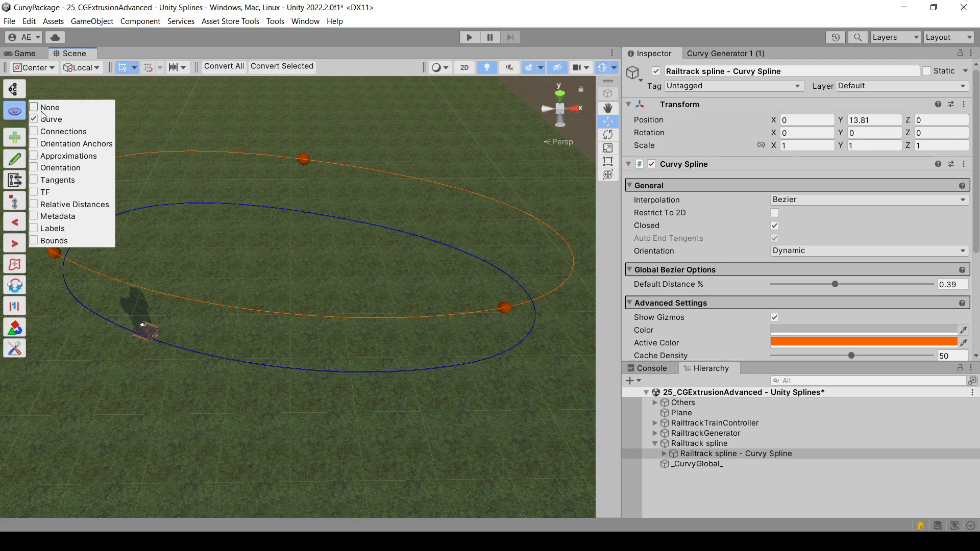
click(34, 107)
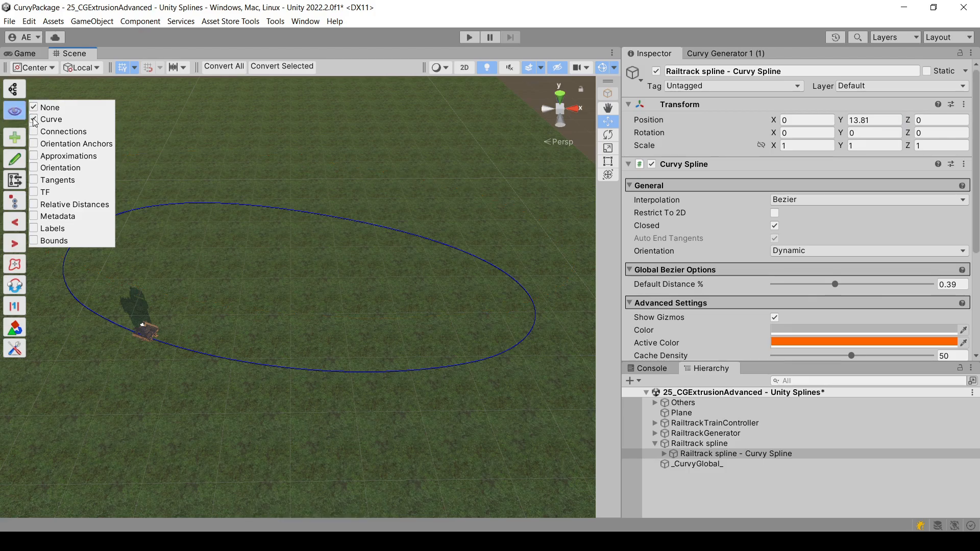
click(728, 402)
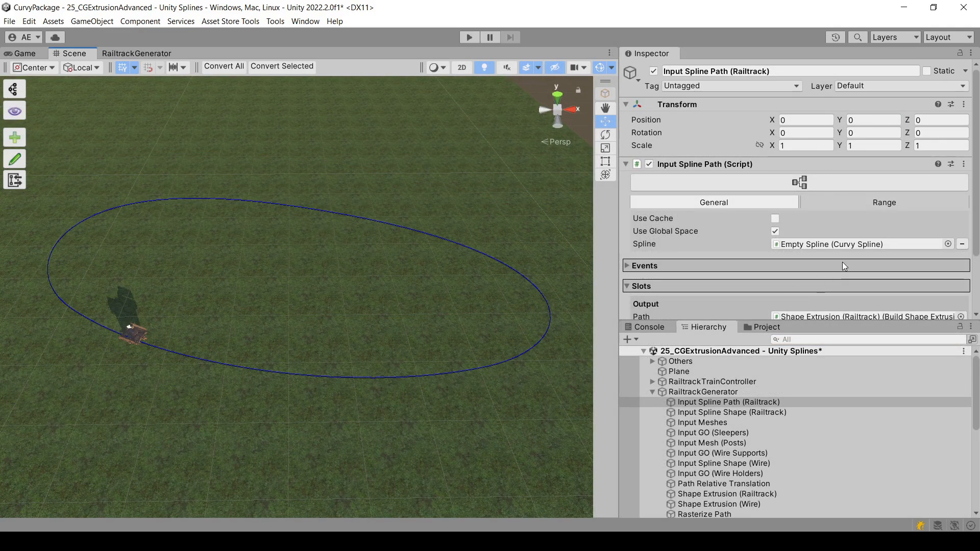
Step: Use 'Railtrack spline - Curvy Spline' as the Input Spline Path's spline
click(948, 244)
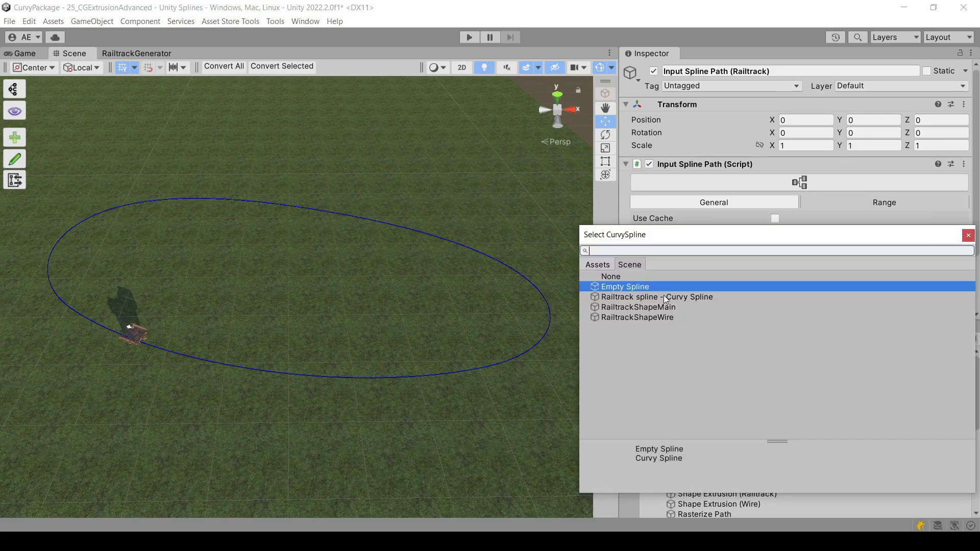
click(656, 298)
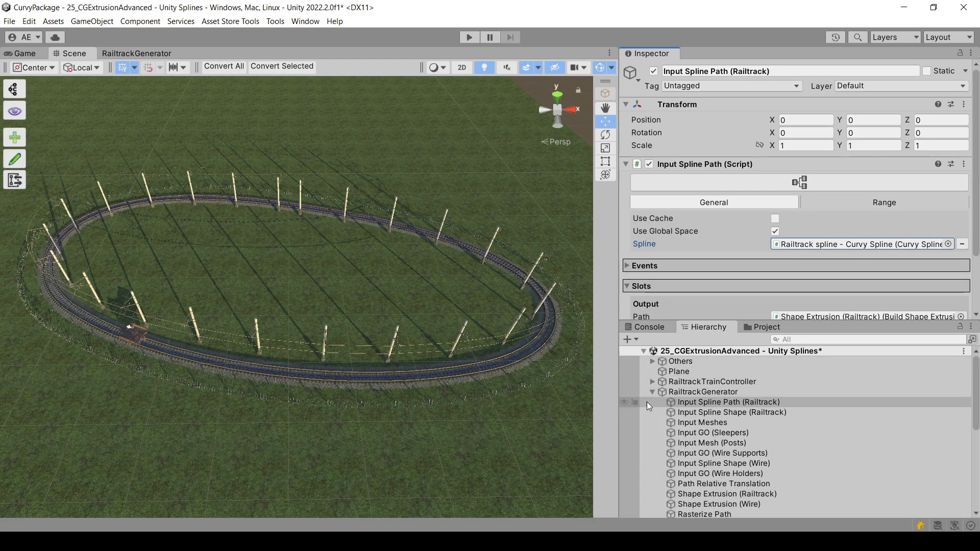
Step: Select RailtrackTrainController and run the scene to watch the cart follow the track
click(711, 381)
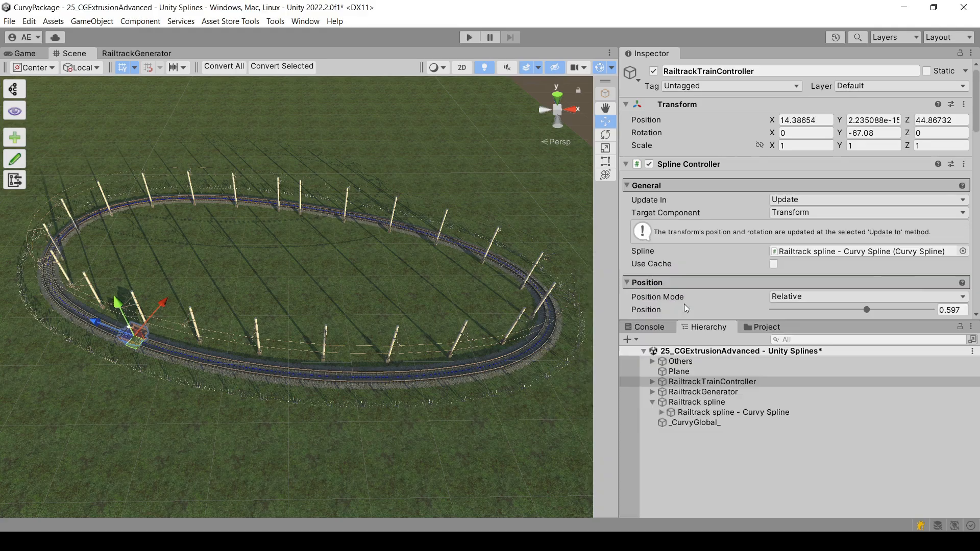
click(469, 37)
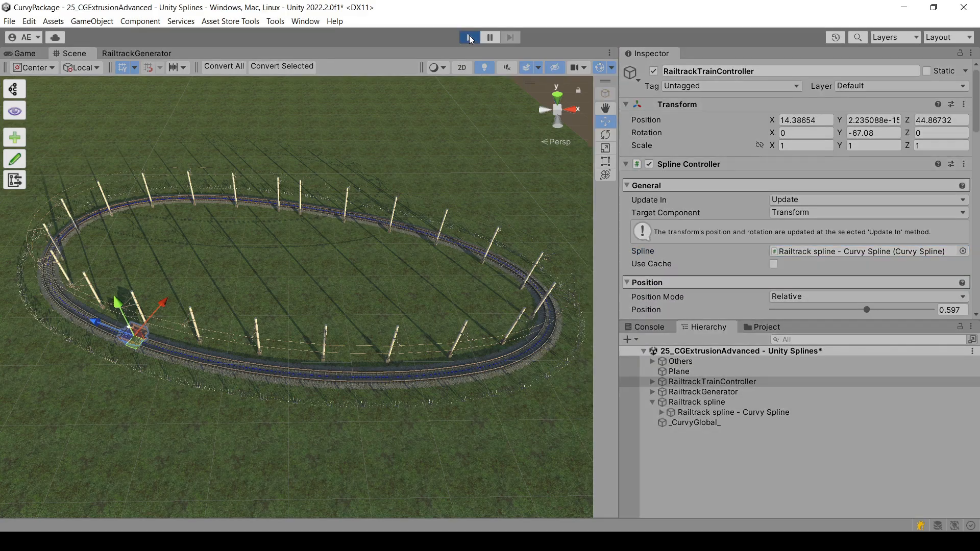
click(468, 37)
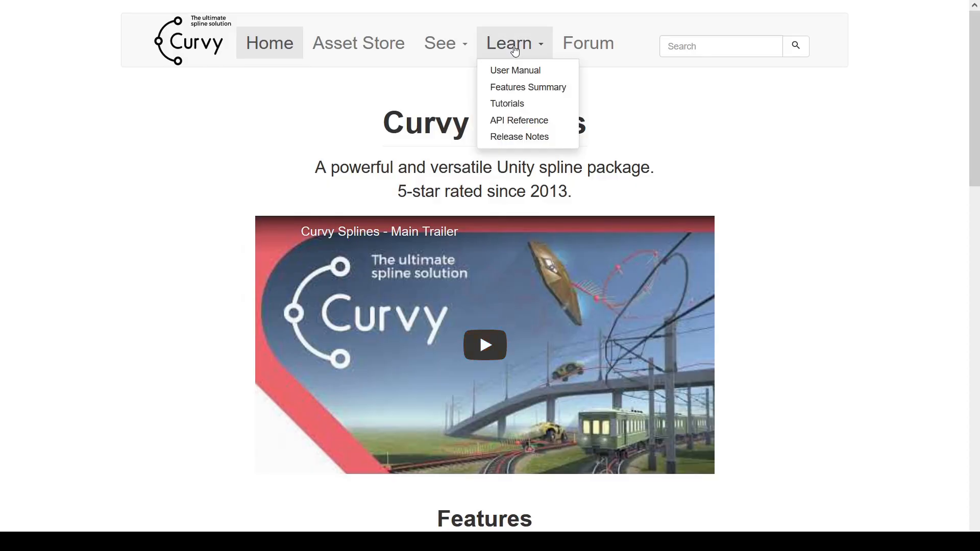
Step: Browse ToolBuddy's YouTube list of Curvy Splines tutorial videos via Learn > Tutorials
click(514, 70)
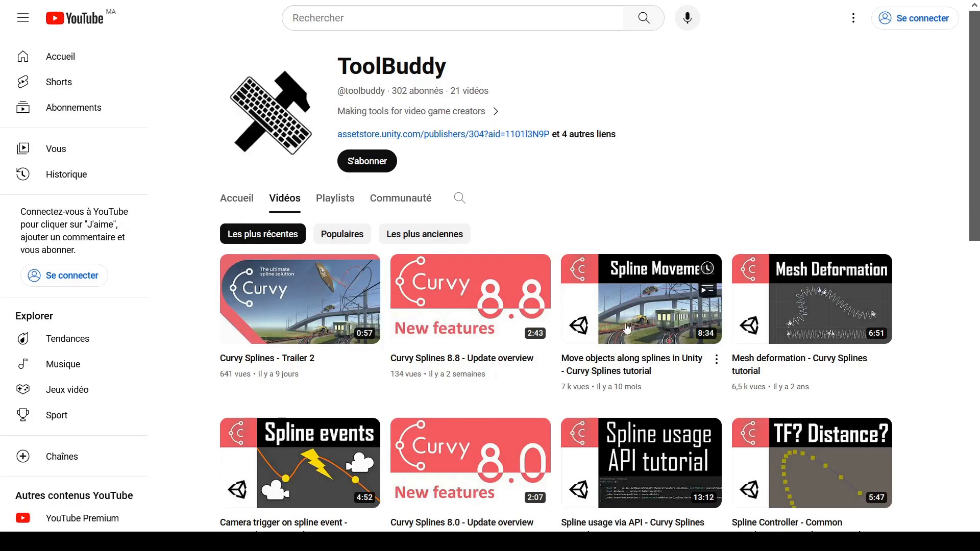
scroll(down, 3)
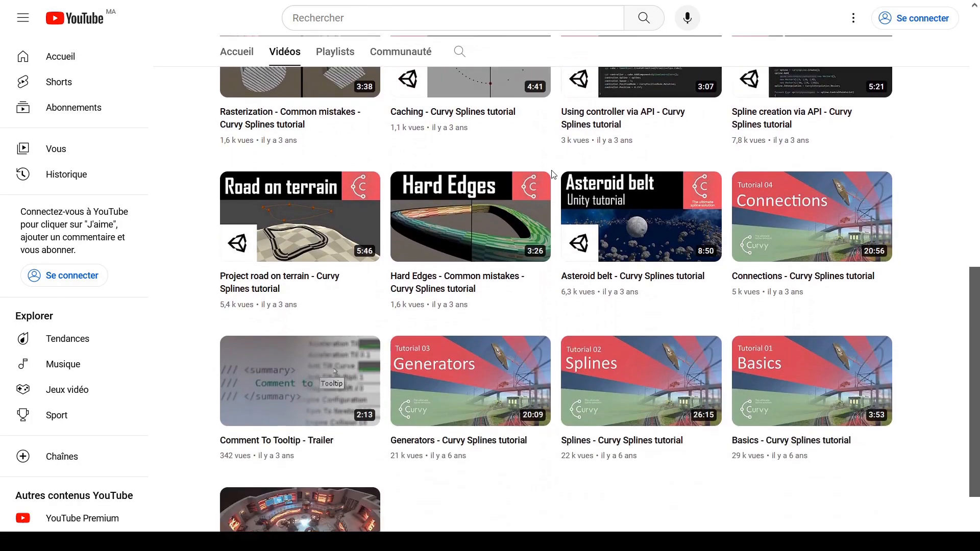